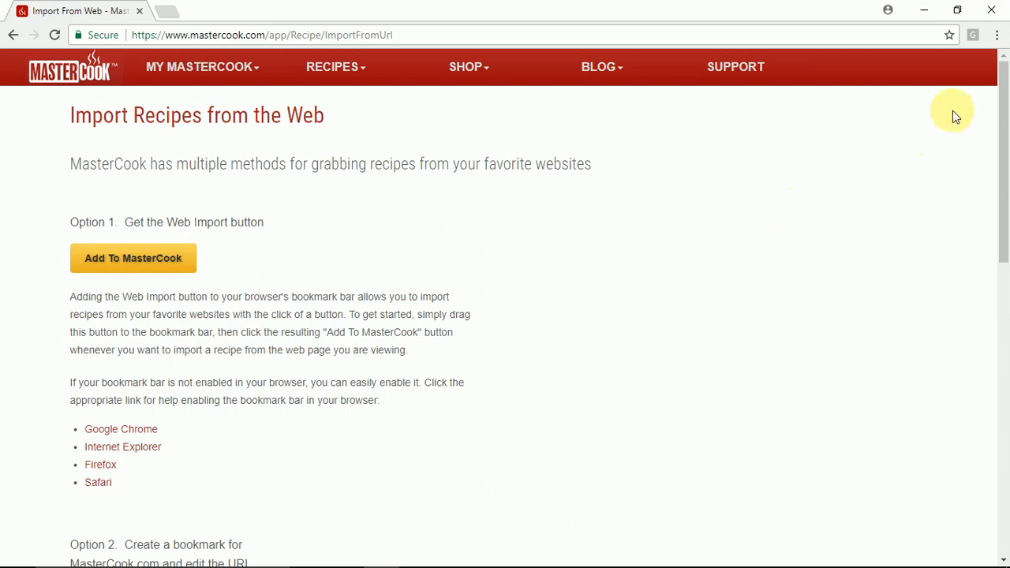
- Turn on Show bookmarks bar from the Chrome menu's Bookmarks submenu
{"action": "left_click", "coordinate": [997, 34]}
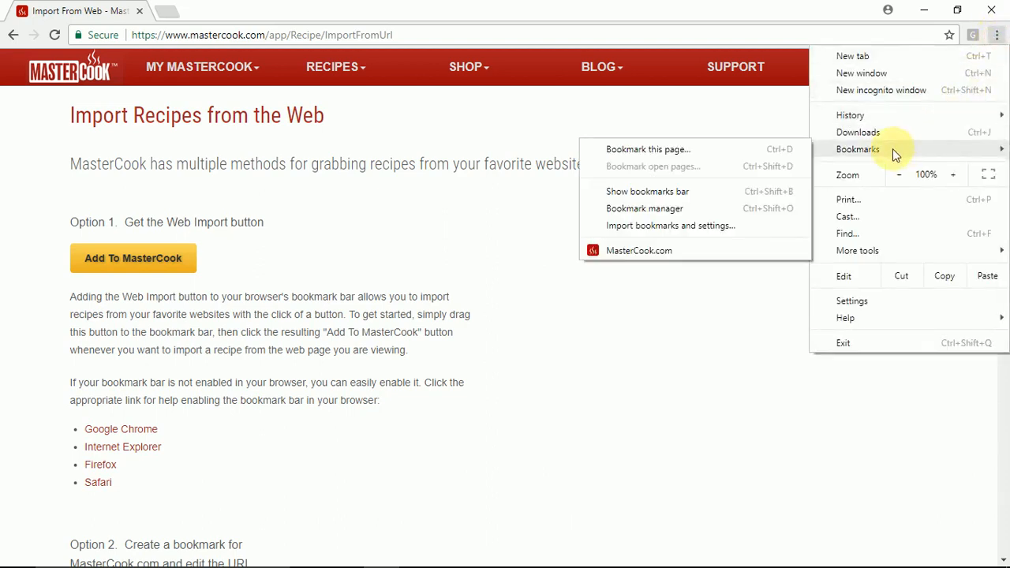
{"action": "mouse_move", "coordinate": [647, 199]}
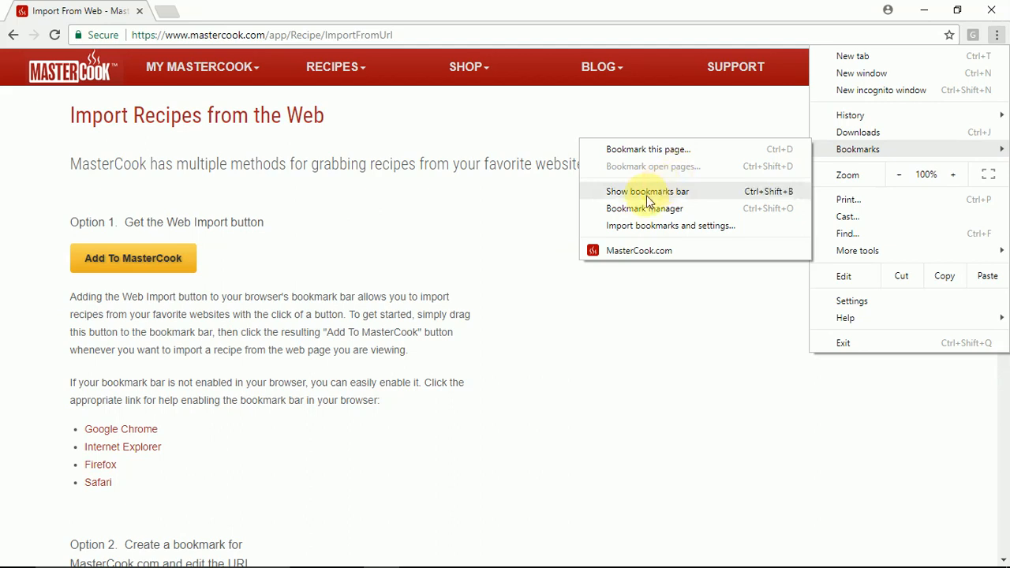
{"action": "left_click", "coordinate": [647, 191]}
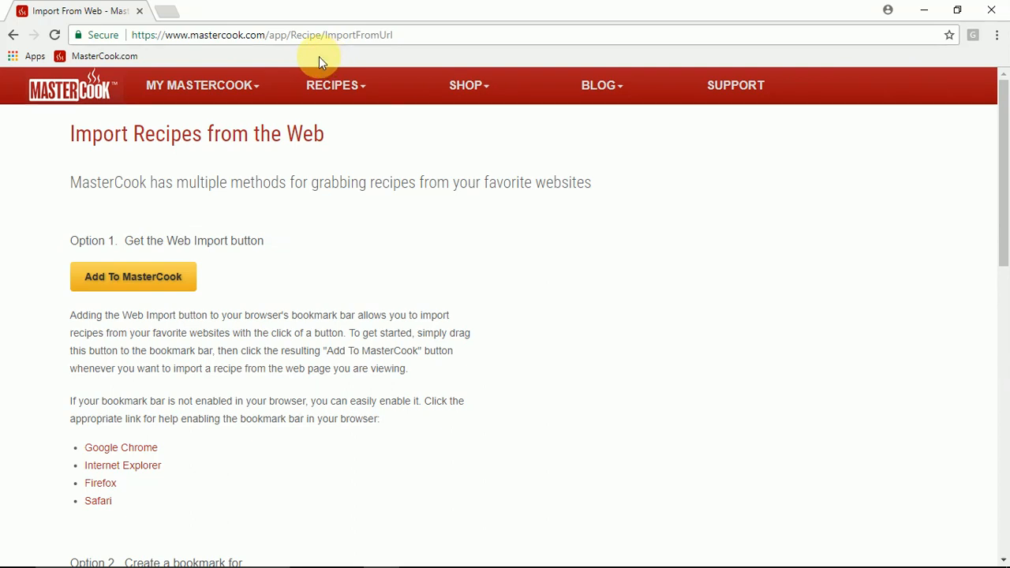
{"action": "left_click", "coordinate": [199, 85]}
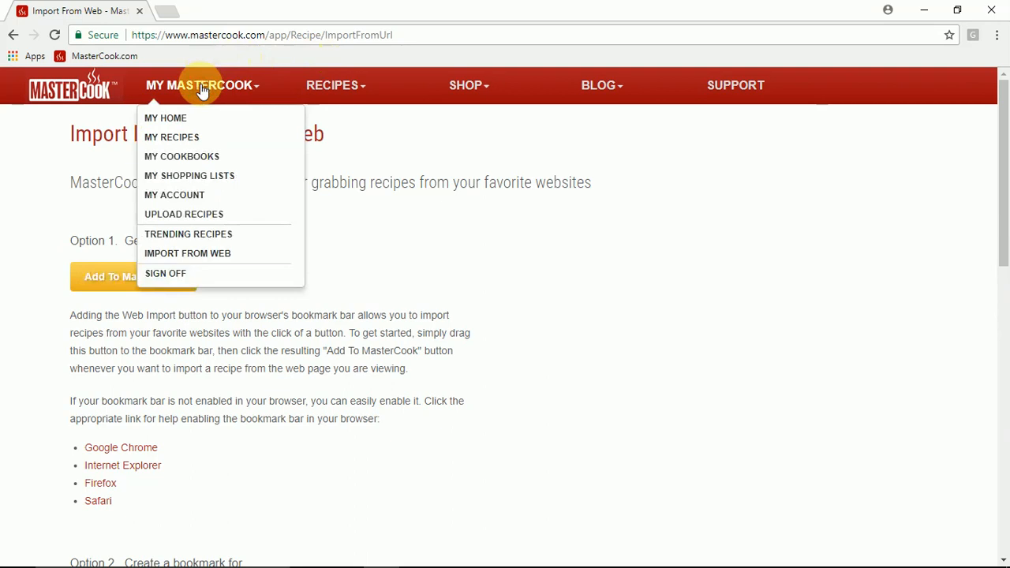
{"action": "mouse_move", "coordinate": [220, 256]}
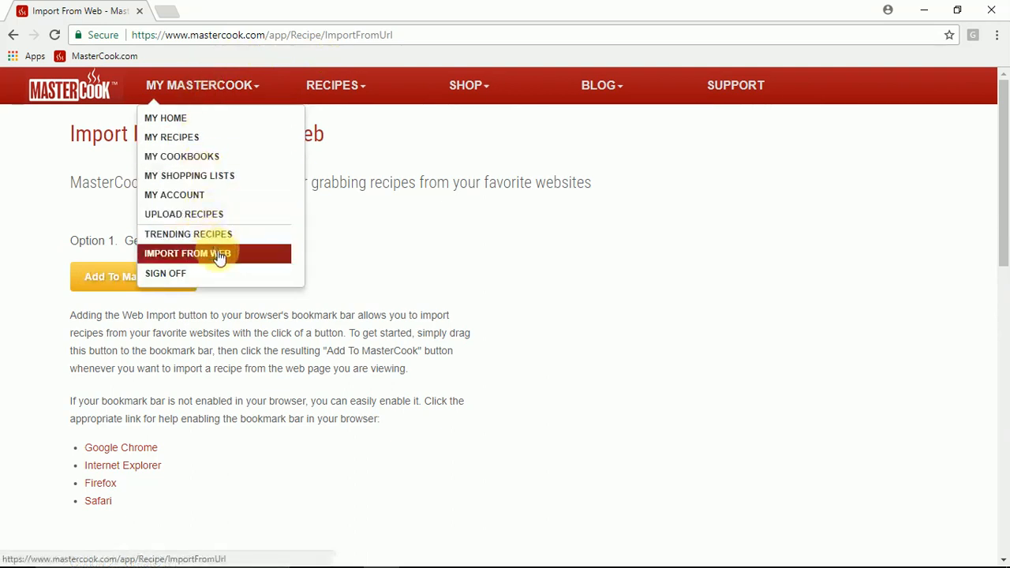
{"action": "left_click", "coordinate": [218, 252]}
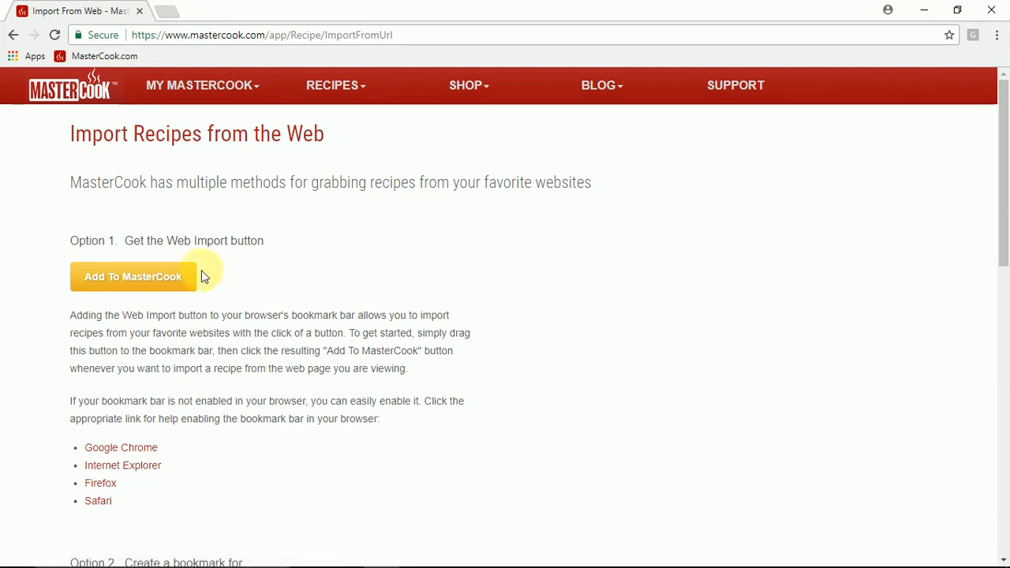
{"action": "mouse_move", "coordinate": [158, 278]}
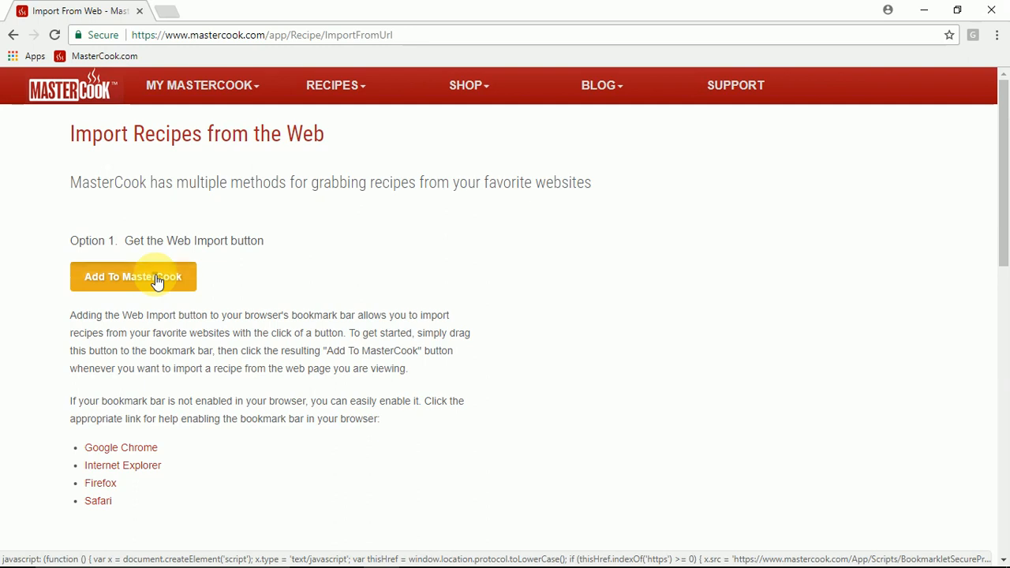
- Drag the yellow Add To MasterCook button onto the bookmarks bar beside MasterCook.com
{"action": "left_click_drag", "start_coordinate": [132, 276], "coordinate": [154, 237]}
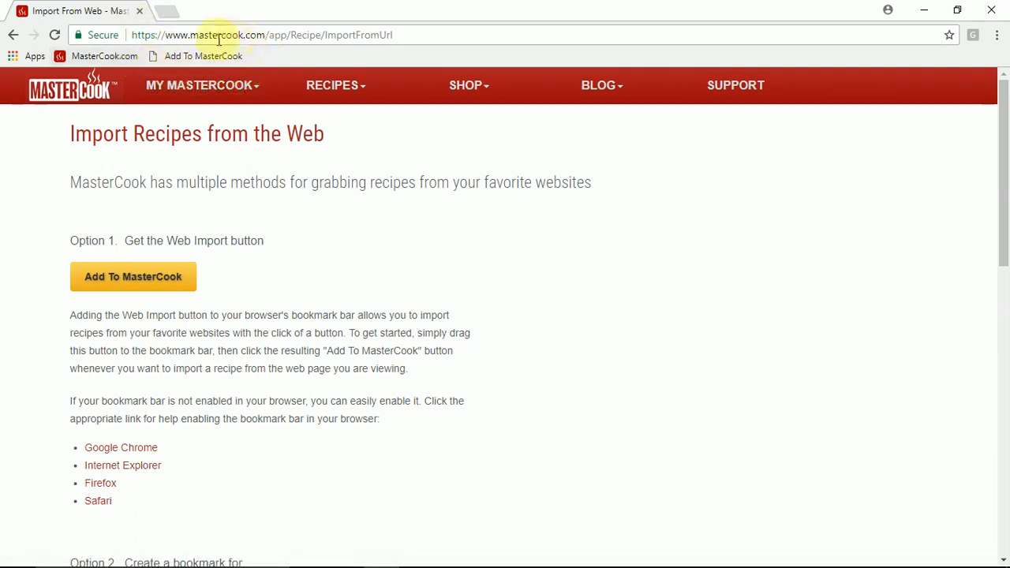
{"action": "mouse_move", "coordinate": [251, 77]}
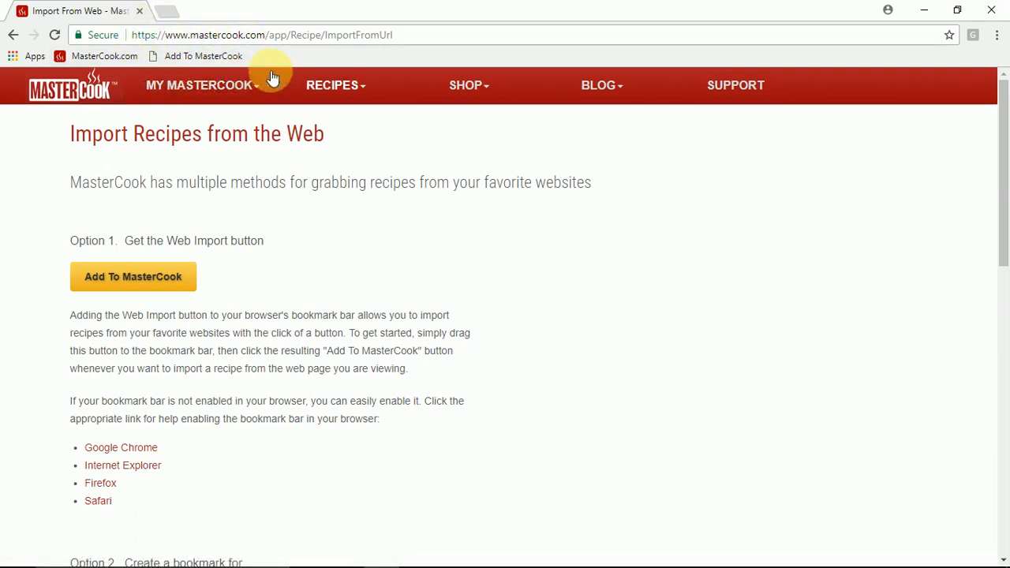